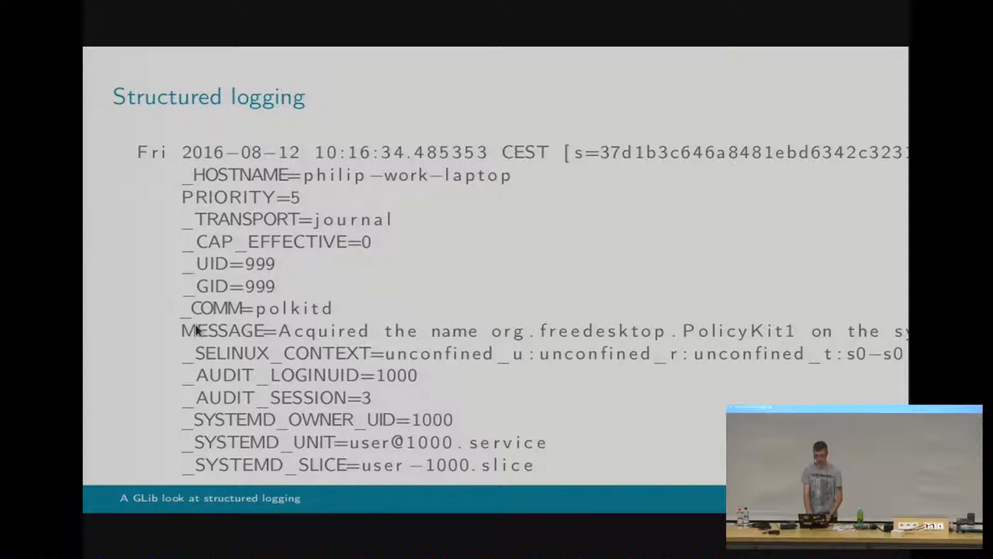
mouse_move(236, 253)
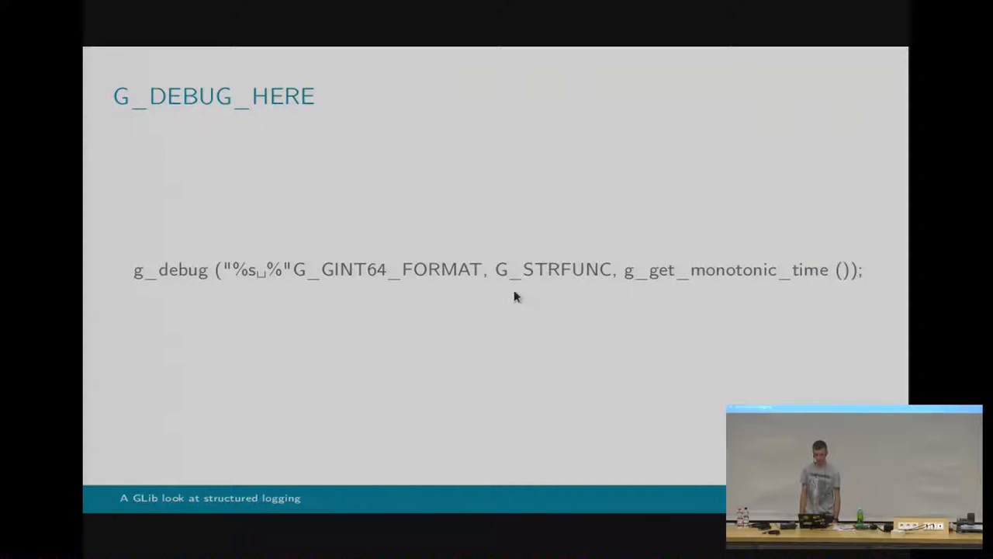
mouse_move(675, 298)
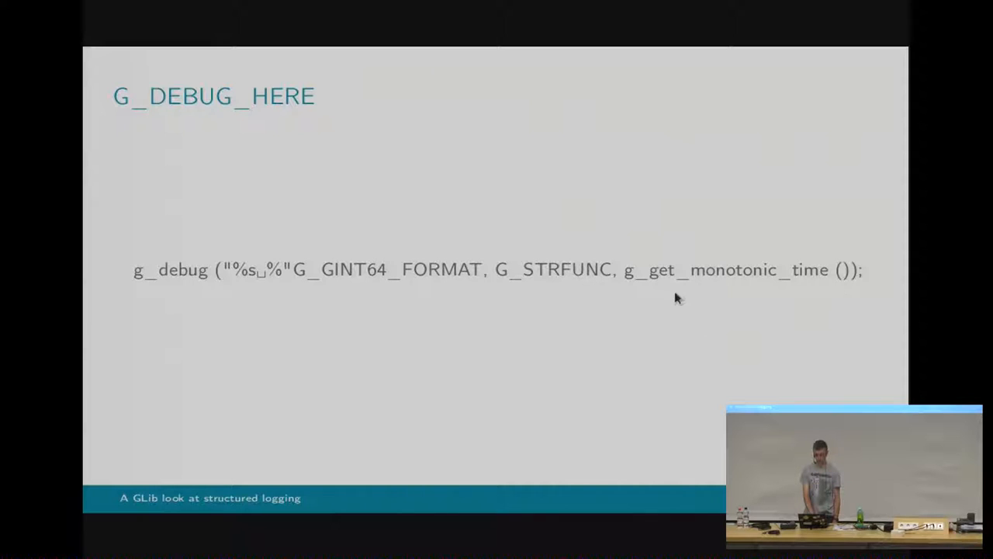
mouse_move(412, 404)
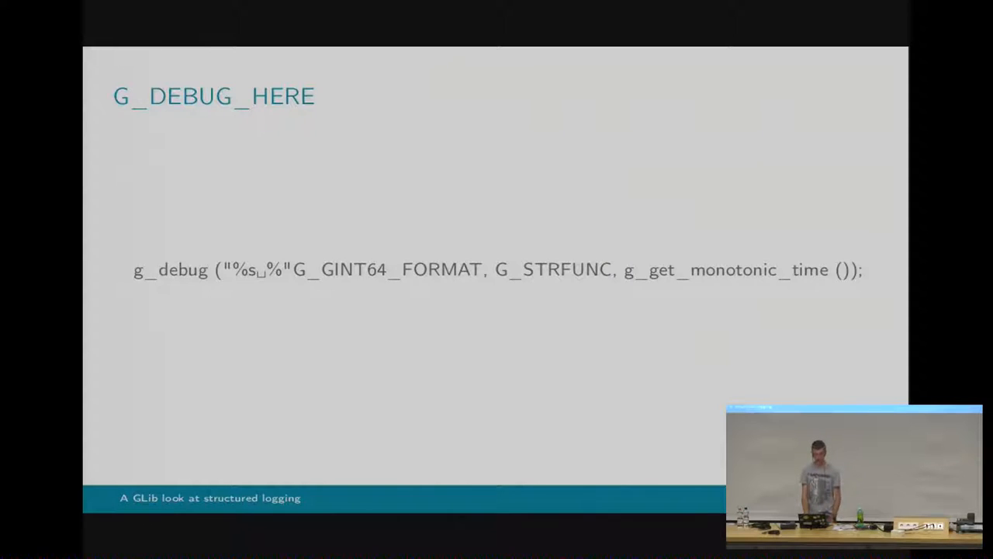
Advance from the G_DEBUG_HERE slide to the 'How do I port?' slide
key(Right)
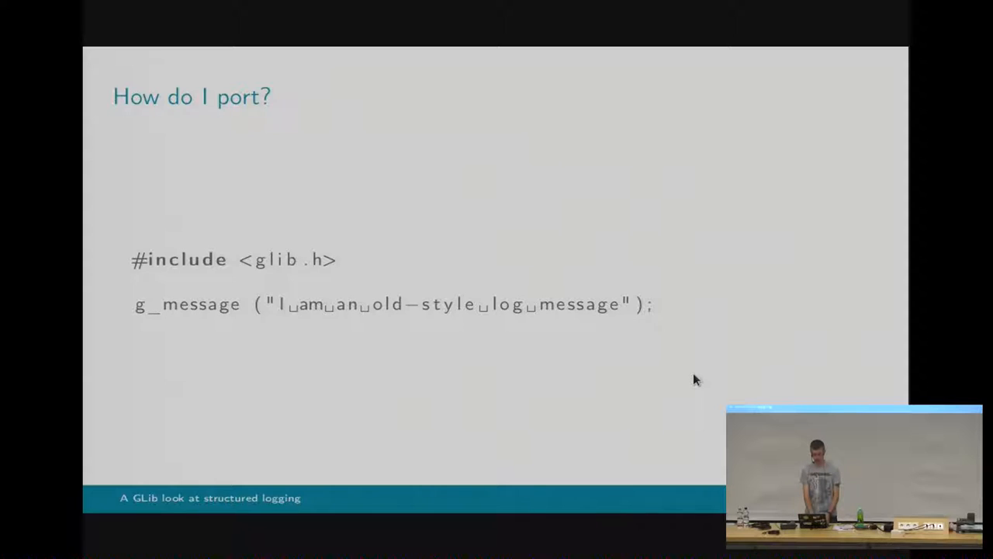
Reveal the porting example that defines G_LOG_USE_STRUCTURED before including glib.h
key(Right)
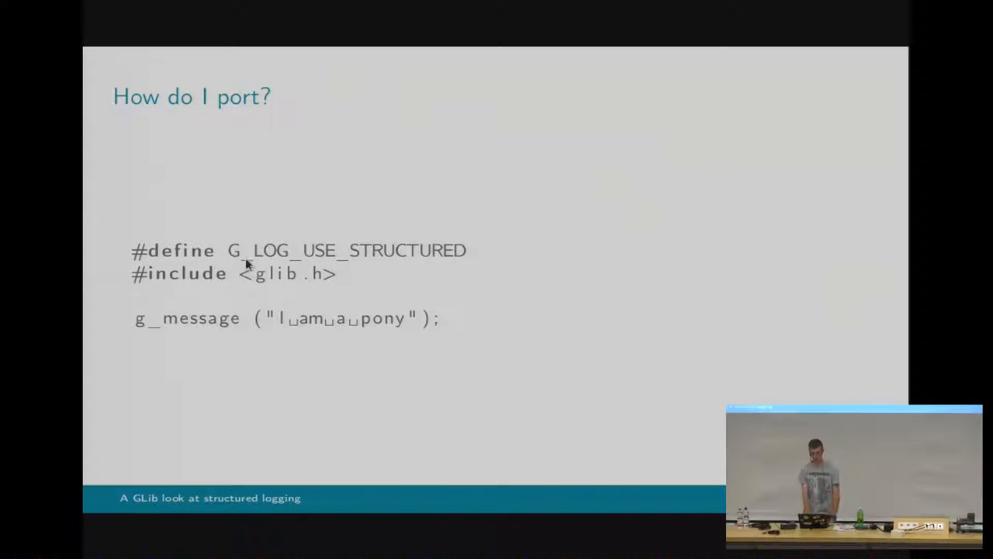
mouse_move(305, 345)
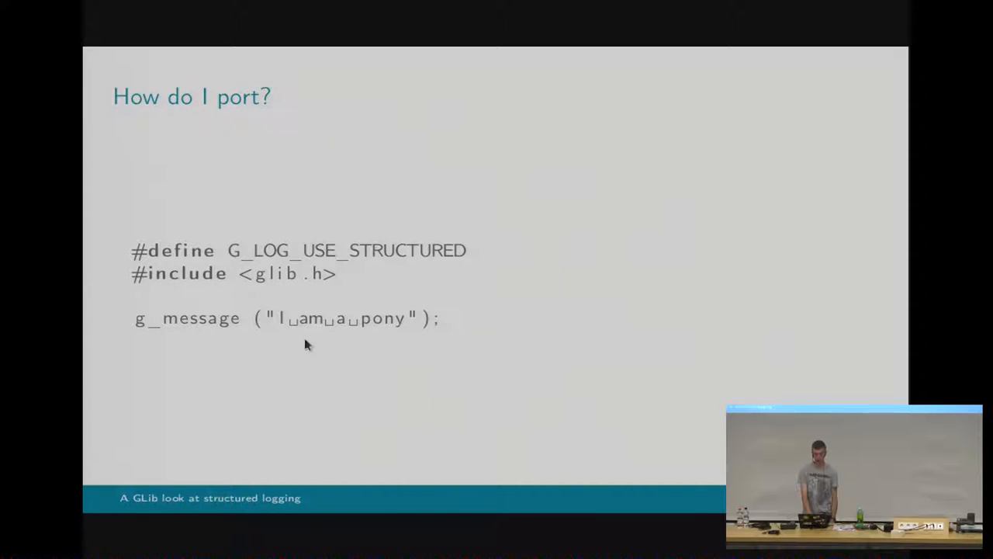
mouse_move(446, 308)
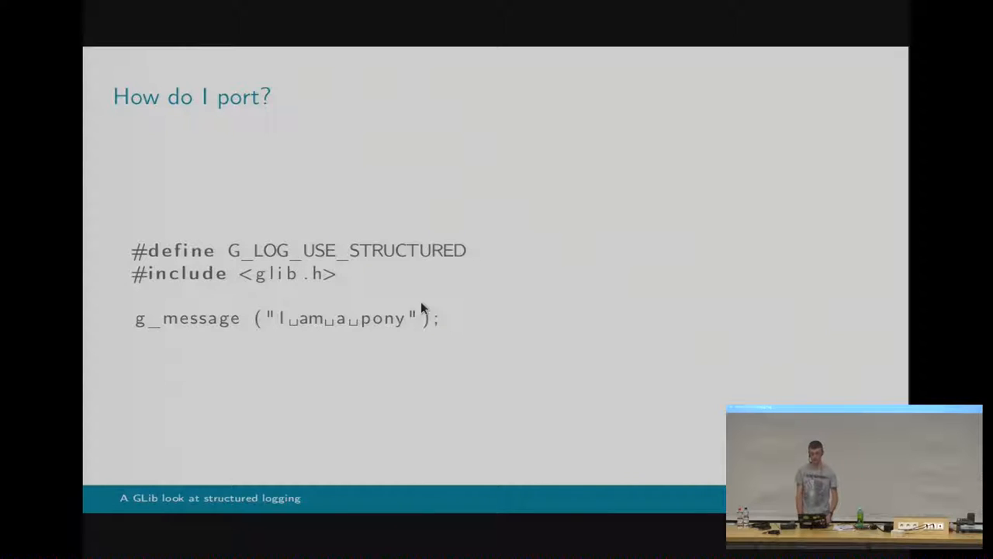
mouse_move(552, 369)
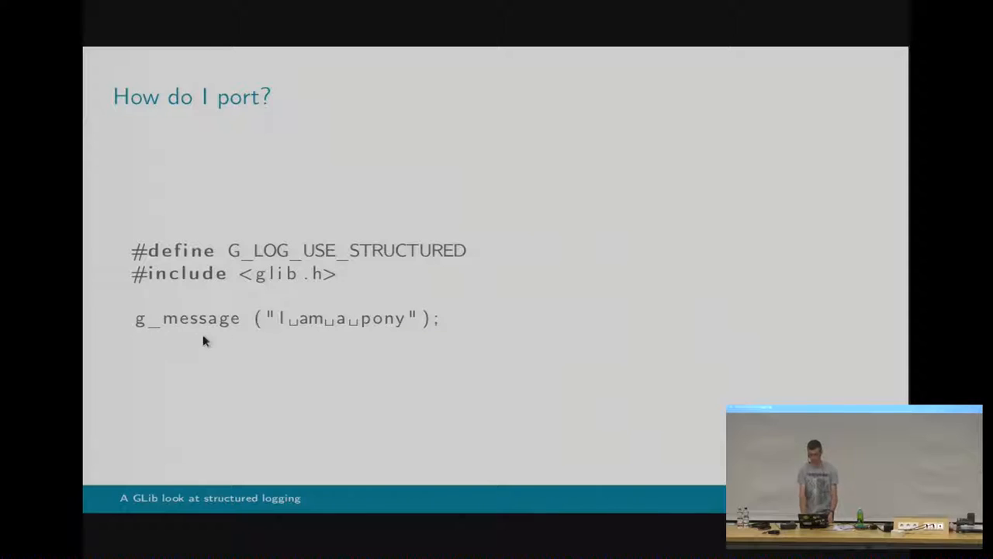
mouse_move(214, 359)
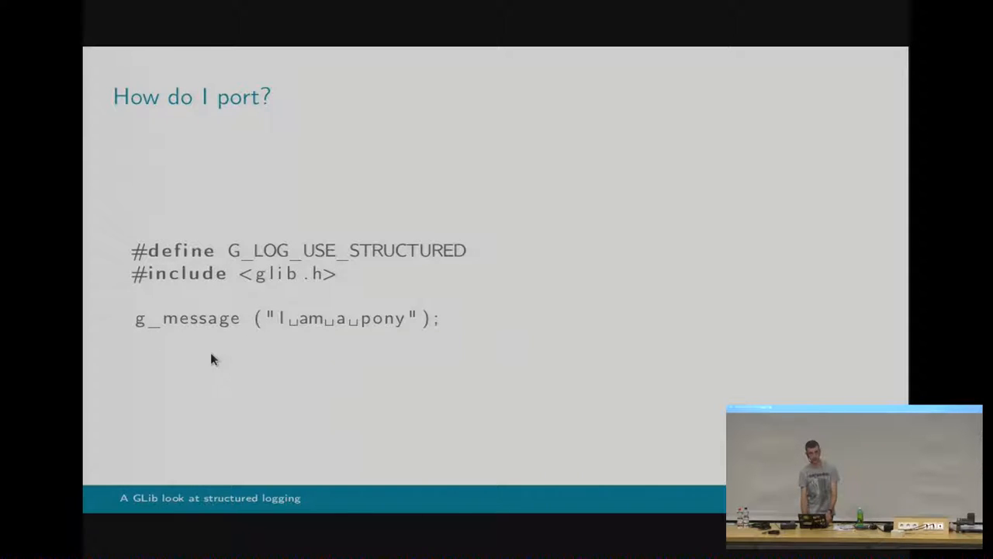
mouse_move(303, 371)
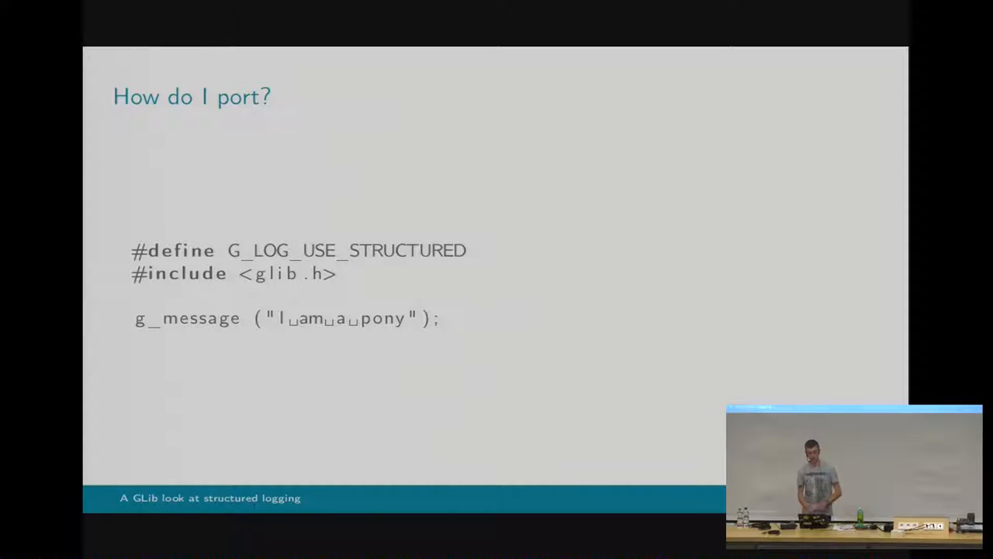
mouse_move(412, 336)
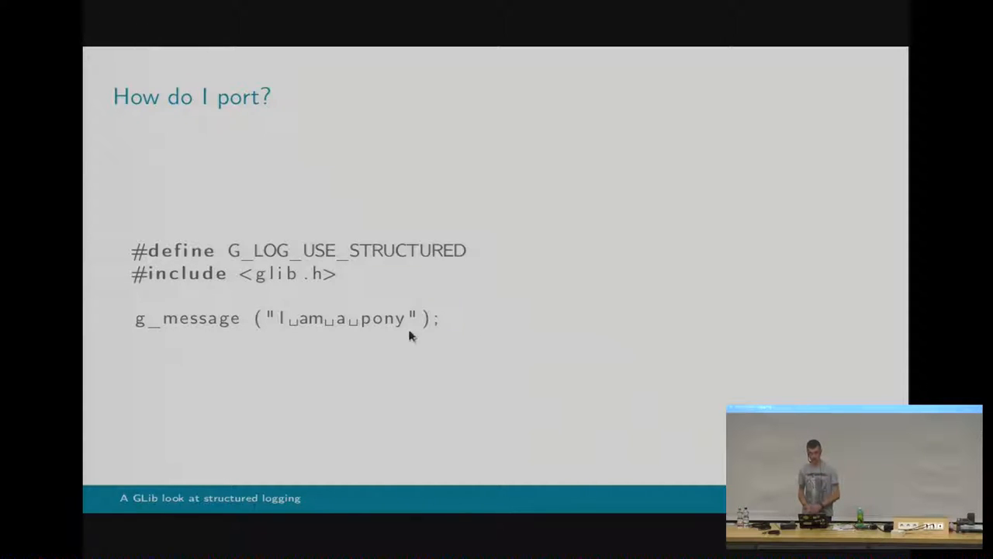
mouse_move(635, 347)
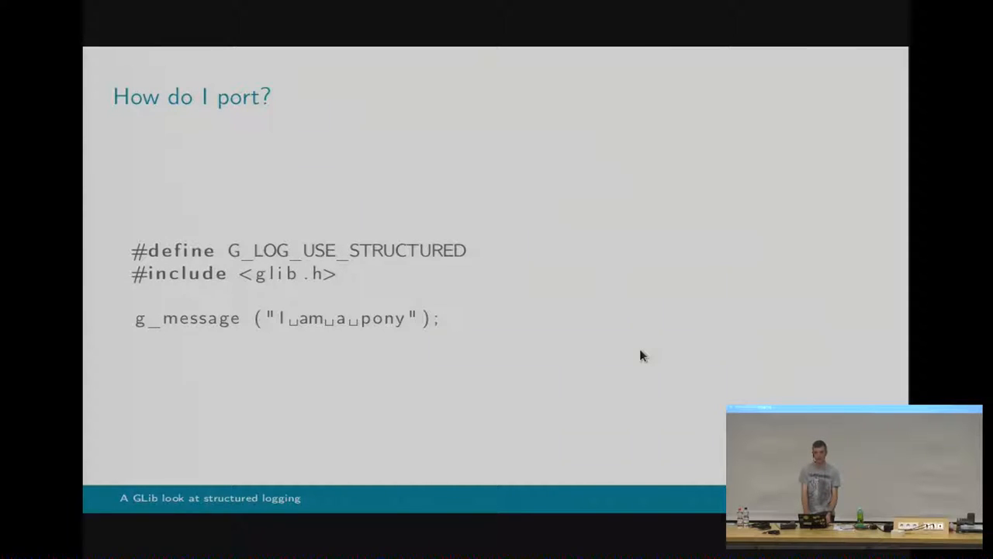
key(Right)
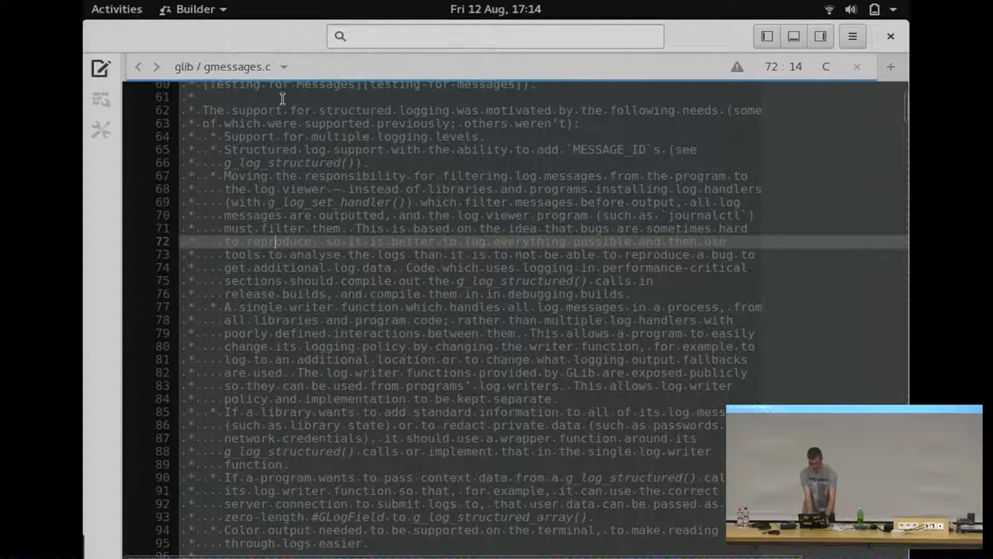
Find g_log_writer_default and browse the writer declarations, selecting g_log_writer_journald
text(g_)
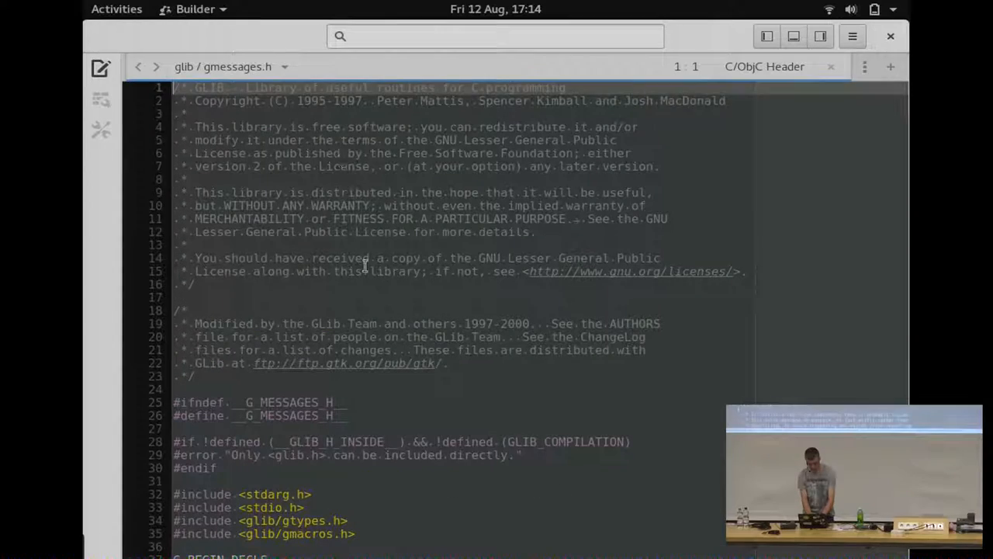
key(ctrl+f)
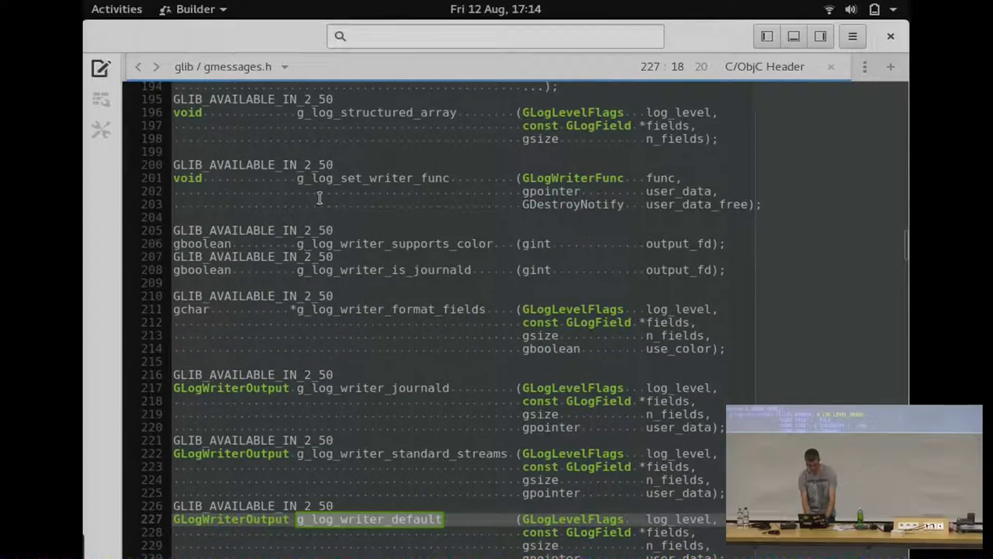
scroll(down, 3)
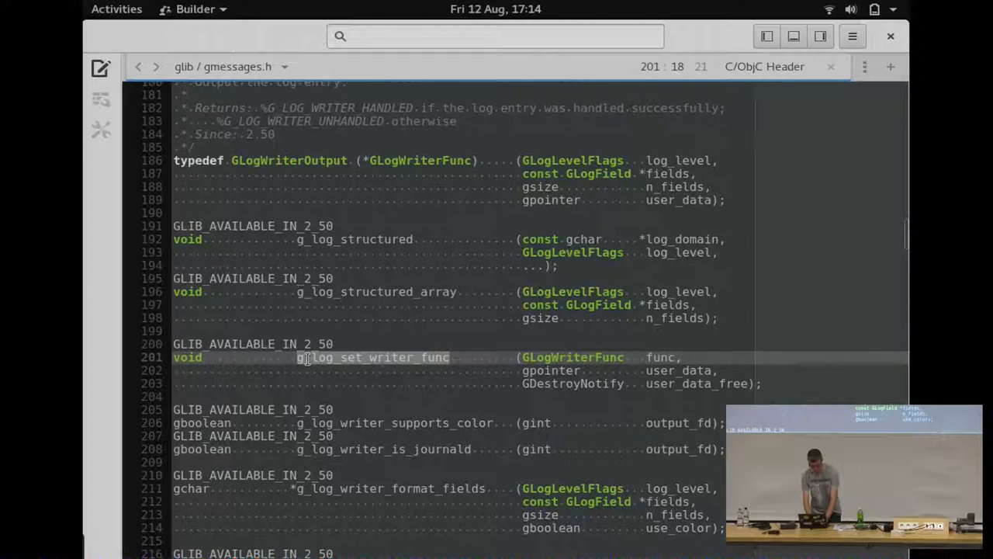
mouse_move(262, 356)
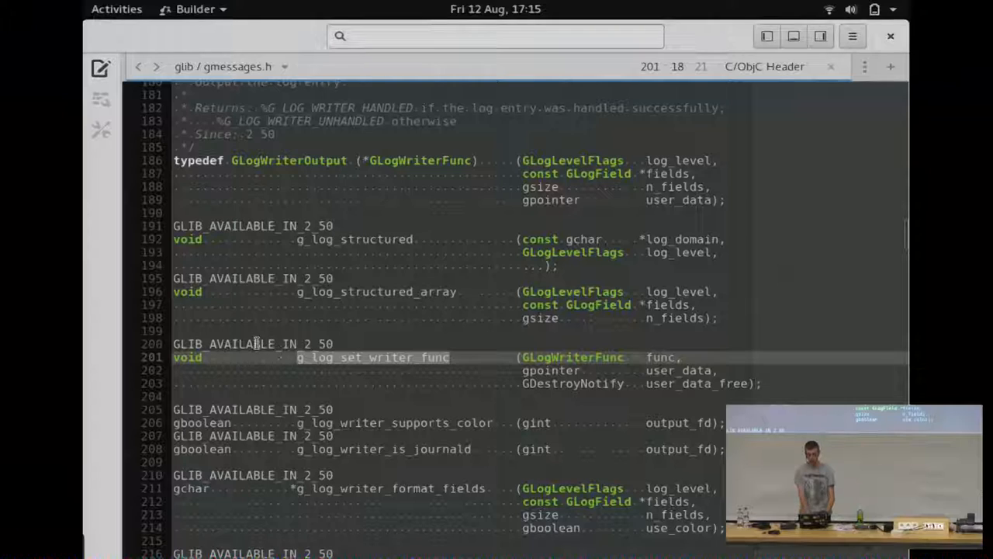
scroll(down, 3)
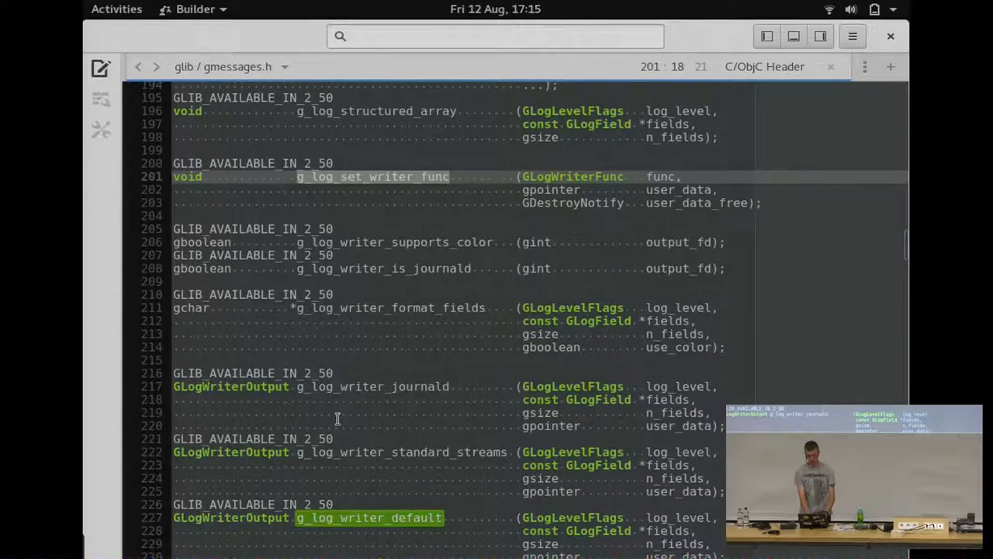
scroll(down, 3)
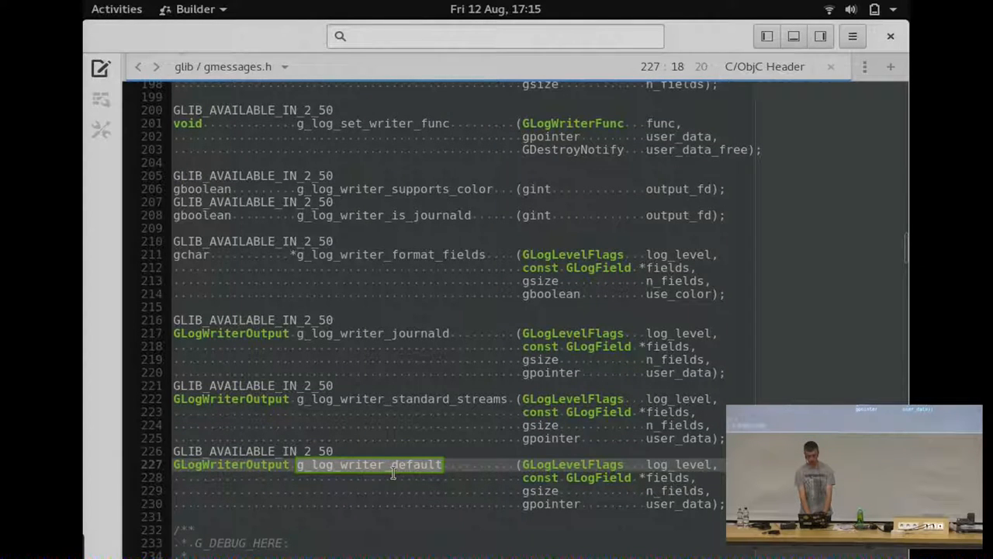
mouse_move(332, 511)
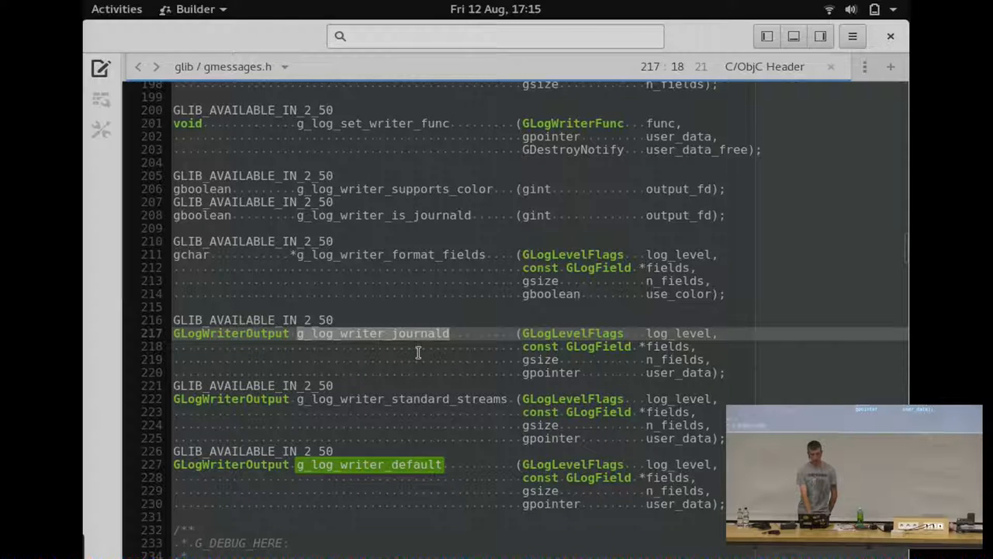
click(371, 398)
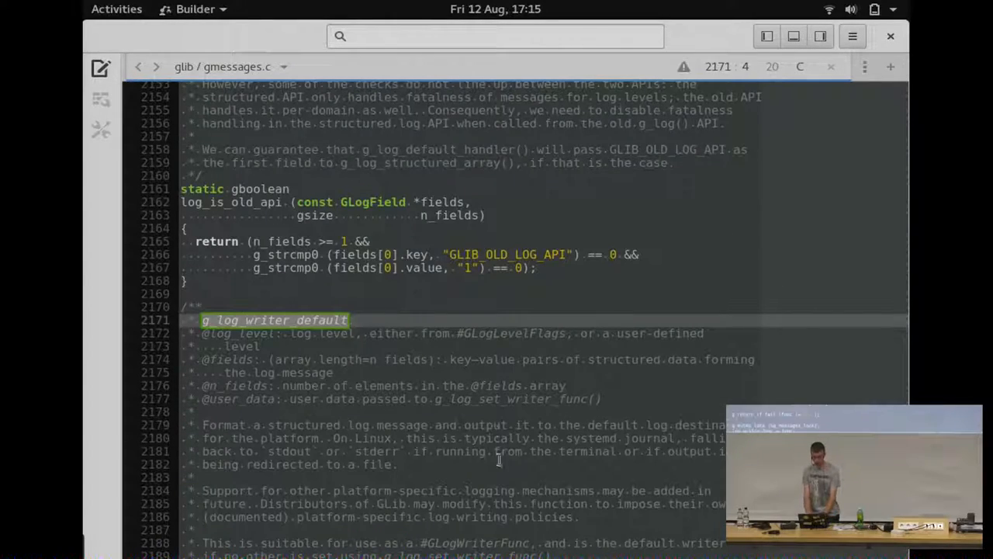
Walk g_log_writer_default's body, highlighting the standard streams fallback after journald
scroll(down, 3)
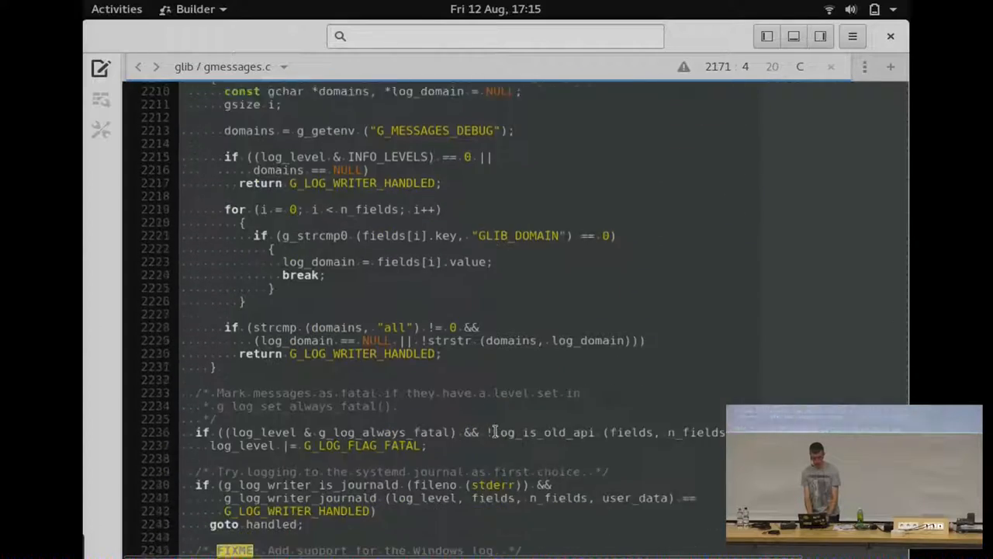
scroll(down, 3)
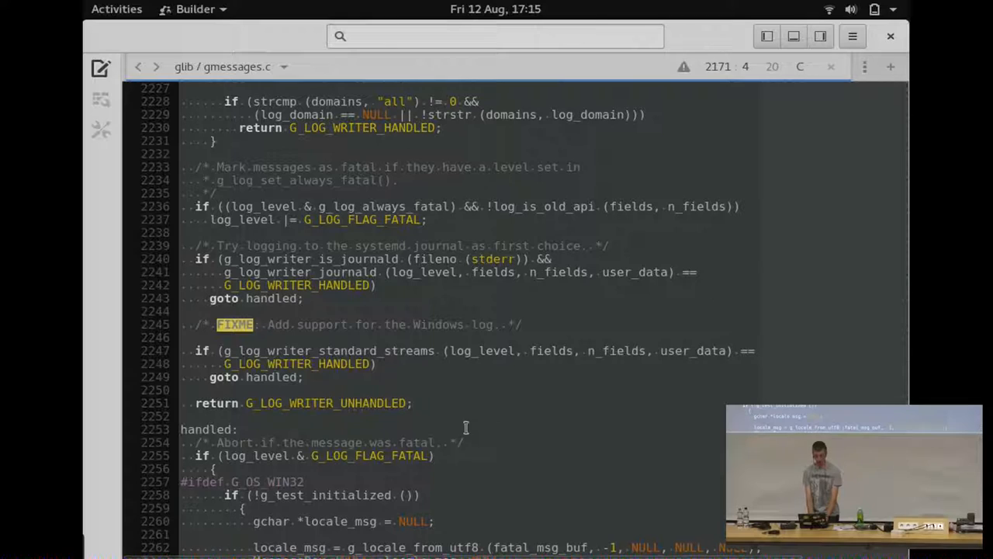
click(306, 376)
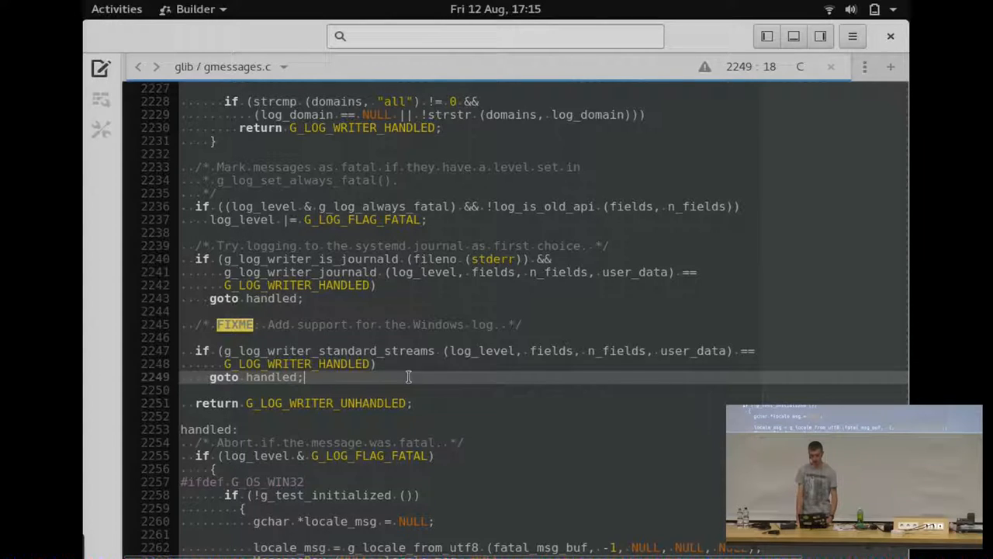
mouse_move(414, 376)
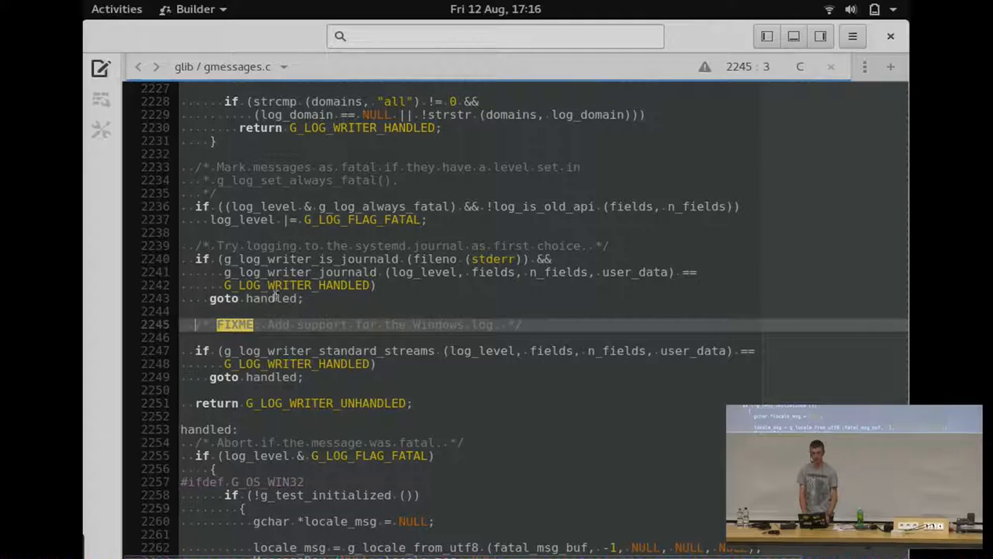
scroll(down, 3)
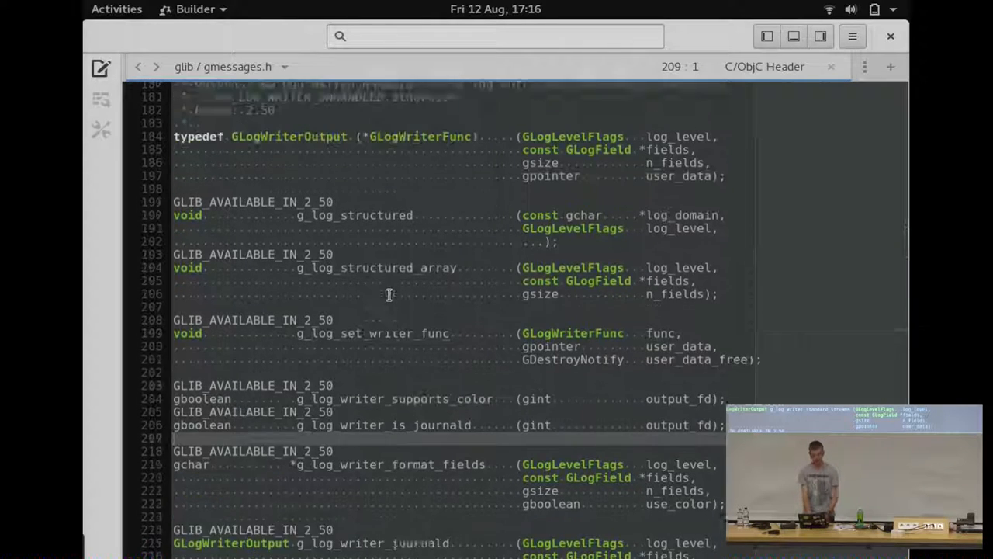
Scroll through the log writer function declarations in gmessages.h
scroll(down, 3)
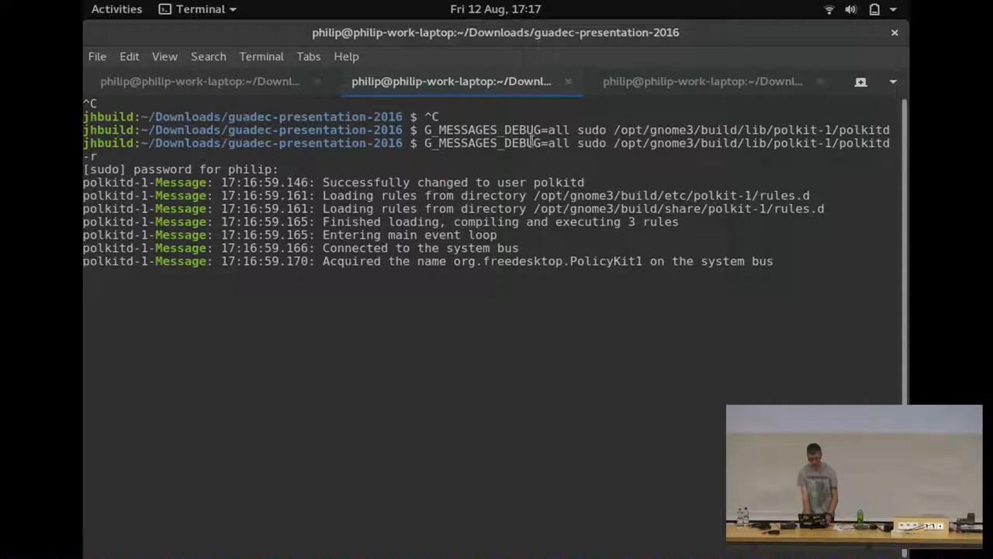
Glance at the polkitd tab, then settle on the 'sudo journalctl -o verbose -b' tab
click(703, 81)
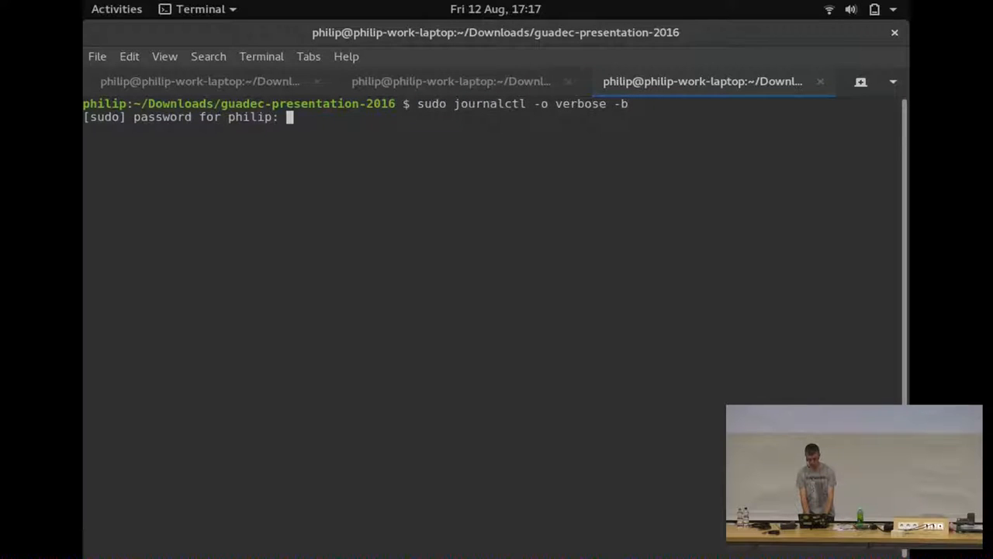
click(450, 81)
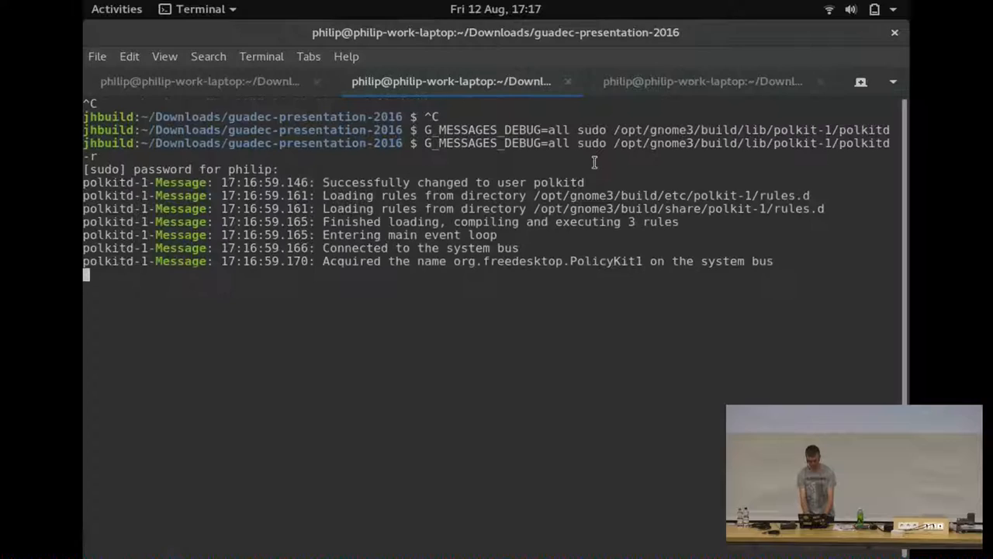
click(702, 81)
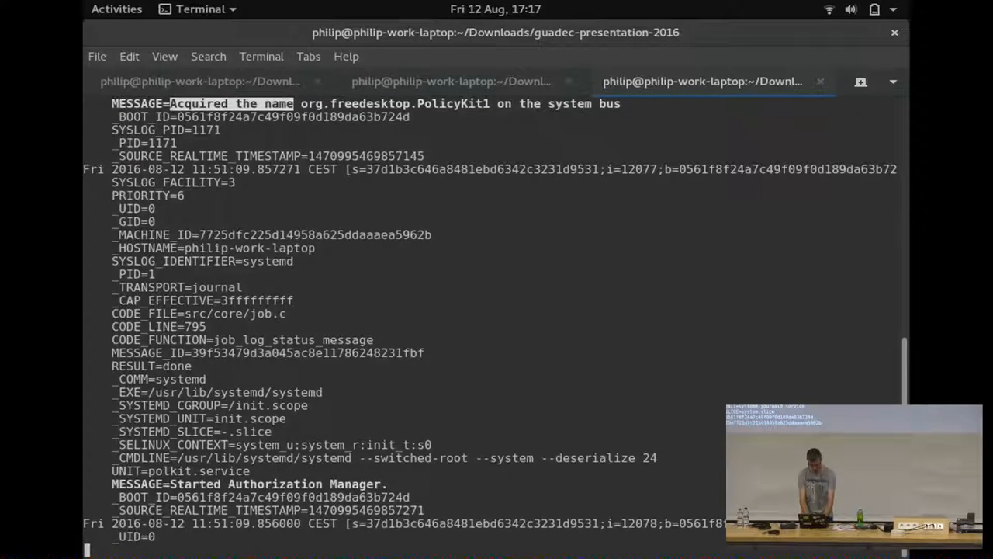
Highlight polkitd's PRIORITY and MESSAGE_ID journal fields, then interrupt polkitd with Ctrl+C
scroll(down, 3)
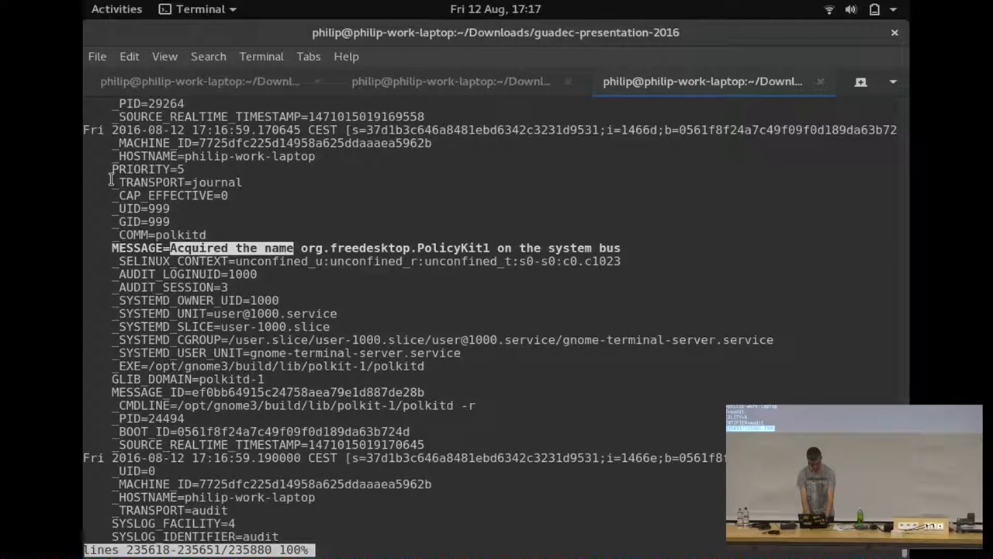
double_click(177, 182)
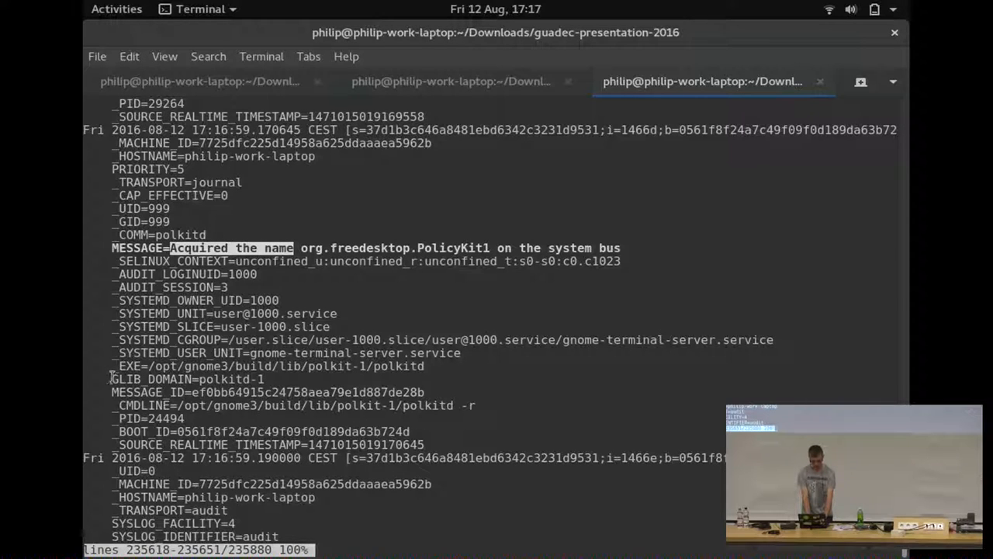
double_click(189, 379)
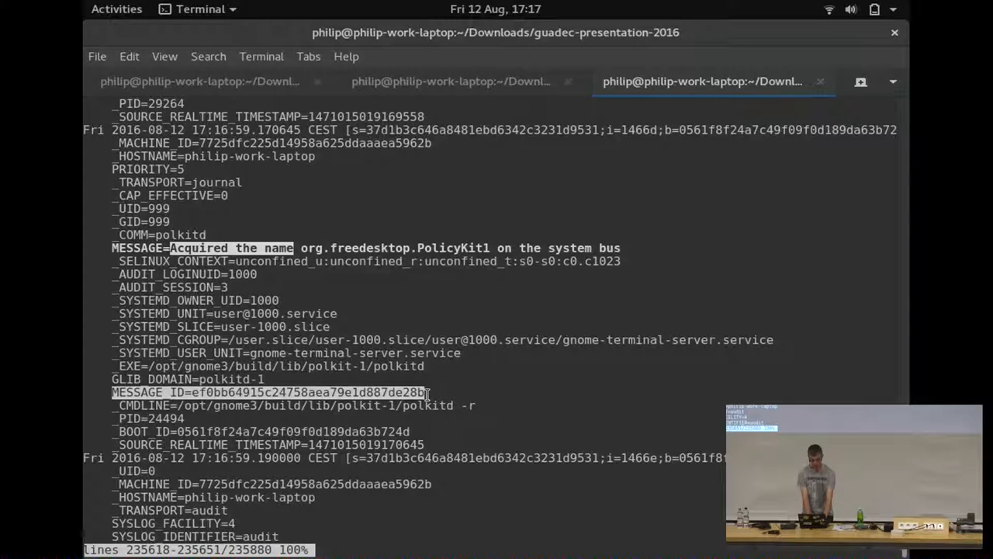
click(450, 80)
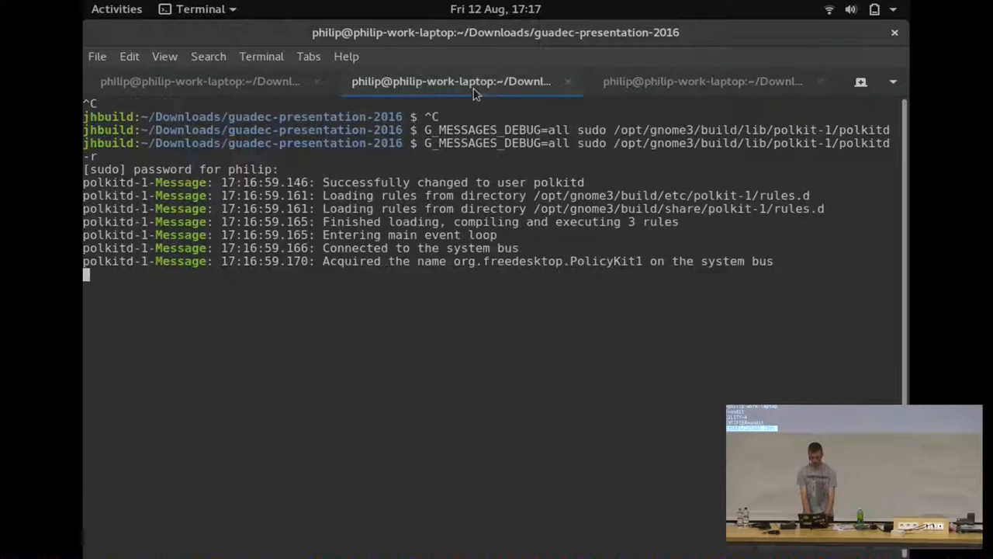
key(ctrl+c)
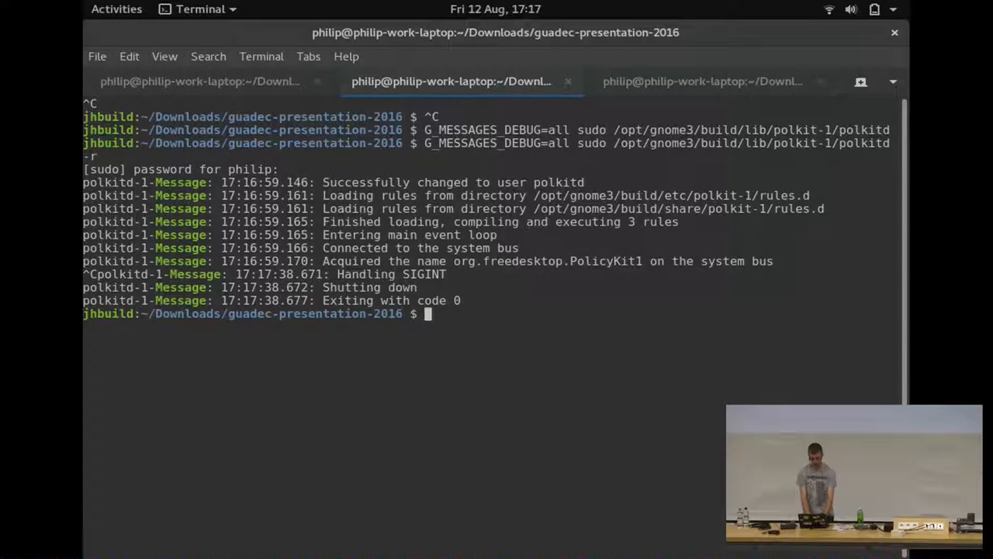